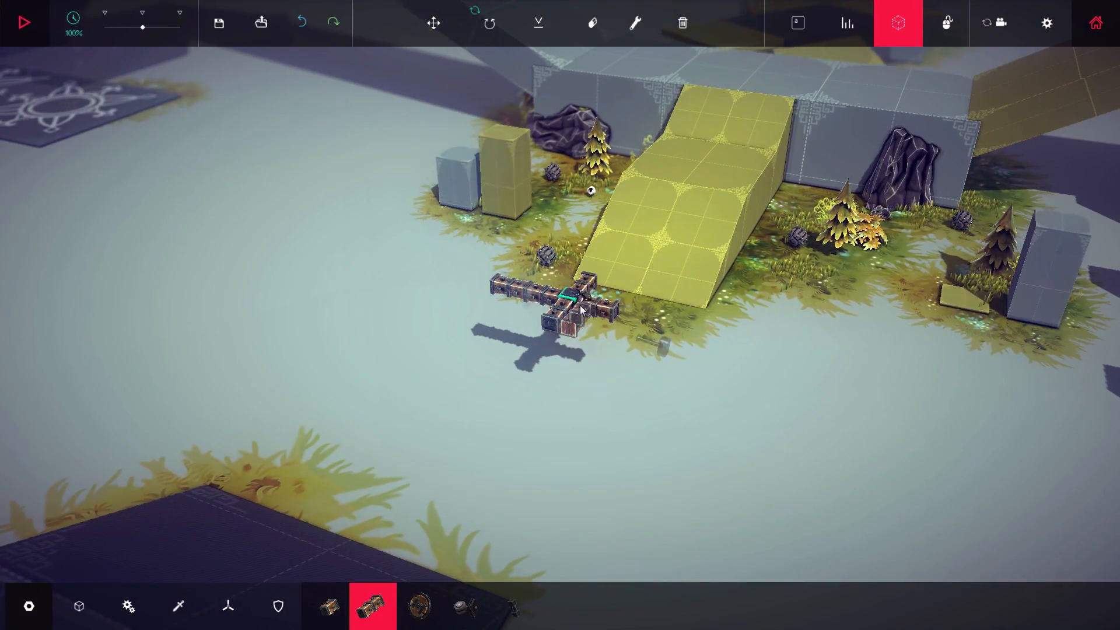
mouse_move(593, 23)
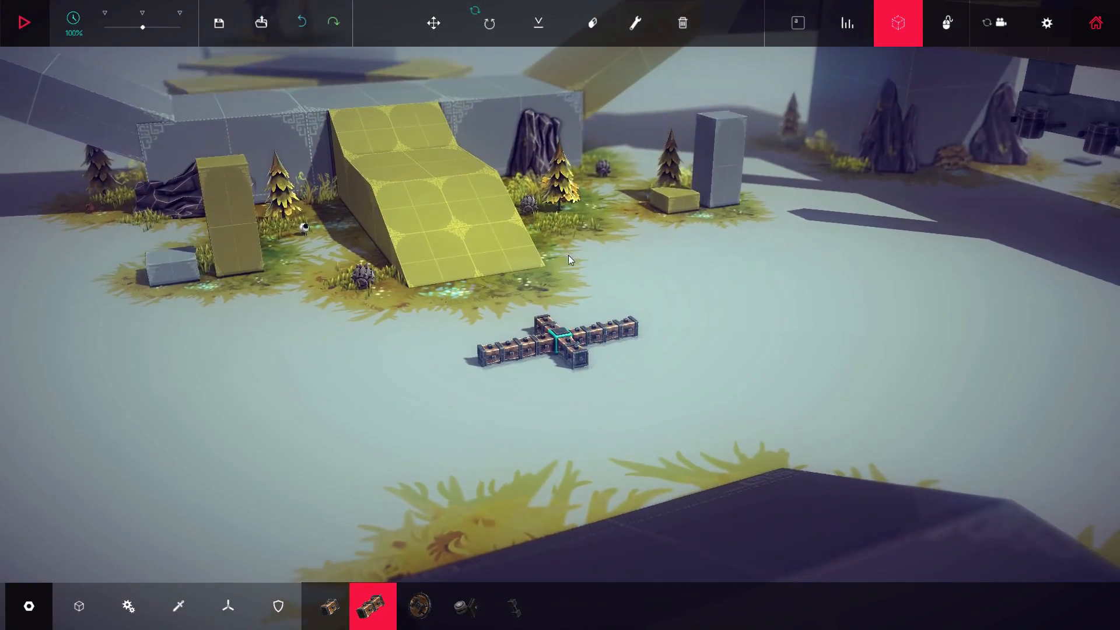
Step: Attach spinning blocks from the Mechanical list onto the frame's side arms for the rotors
click(128, 606)
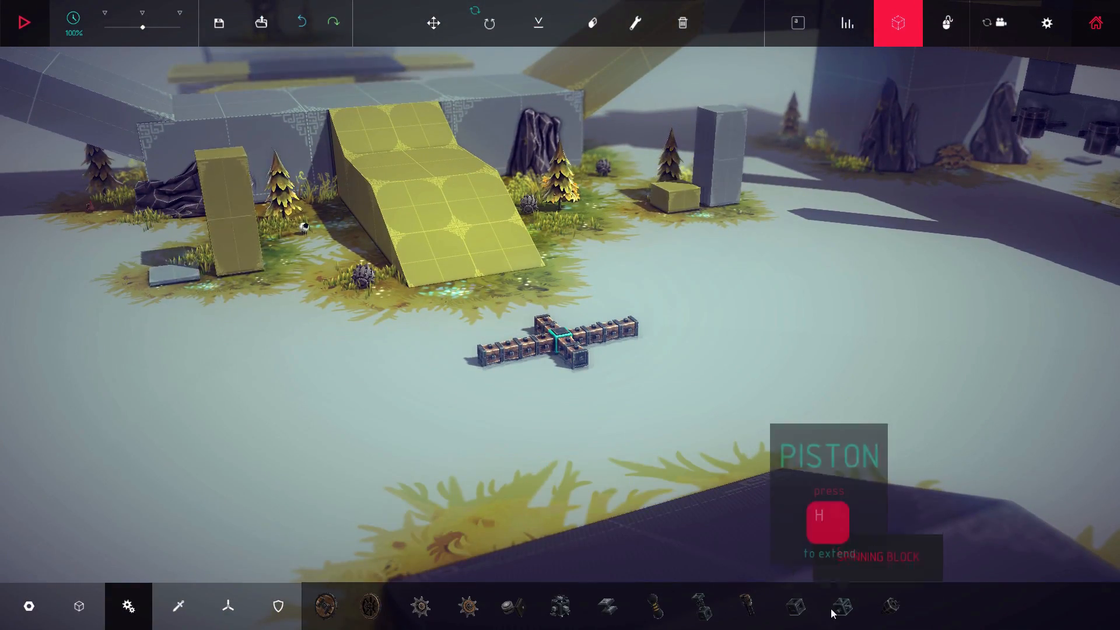
click(841, 606)
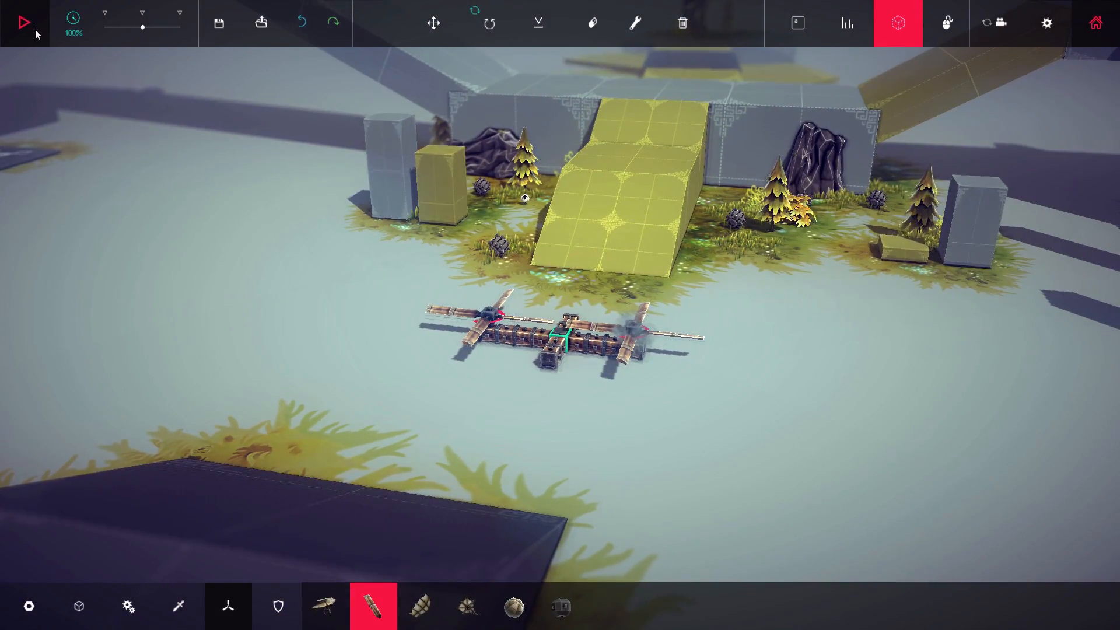
Step: Run a test flight, let the craft tip over, and return to building
click(15, 20)
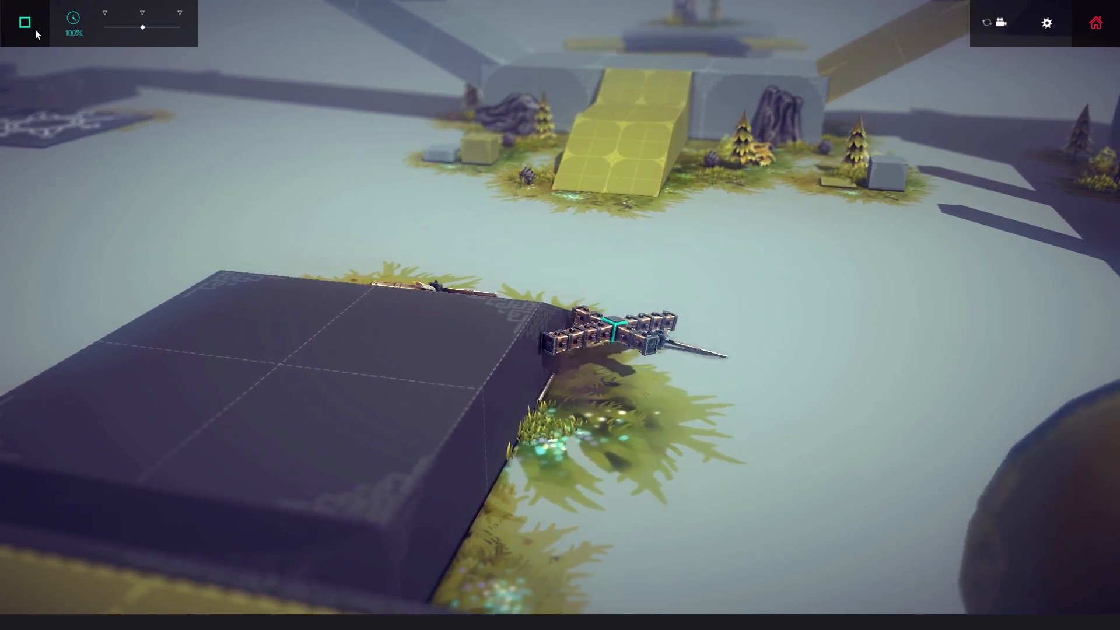
click(23, 22)
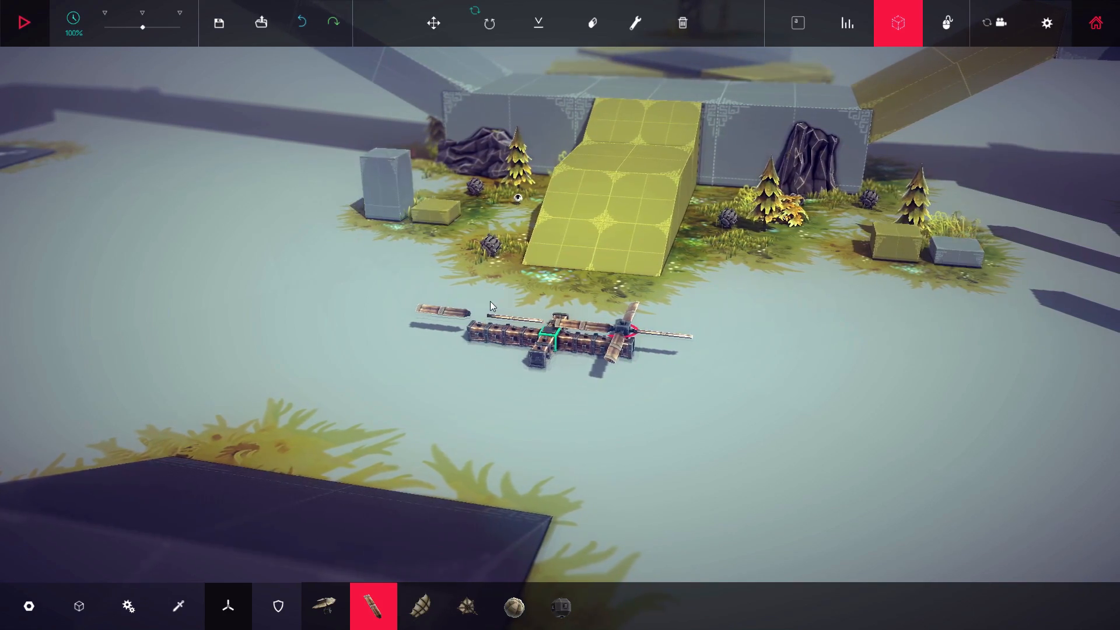
Step: Remove the old rotor parts and replace them with powered cogs on both arms
click(634, 23)
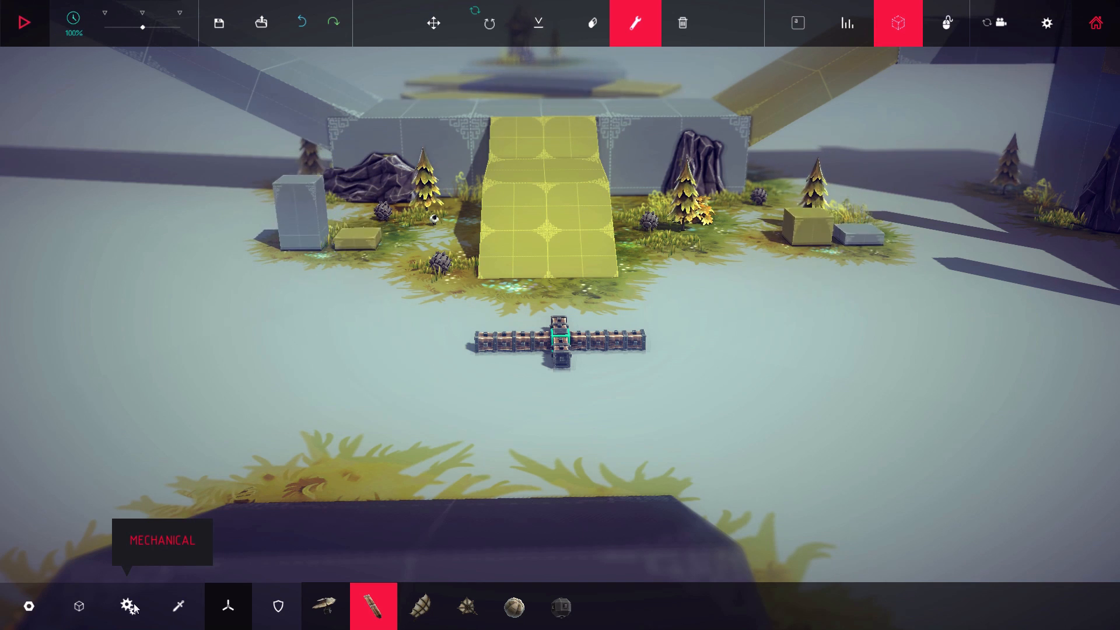
click(128, 607)
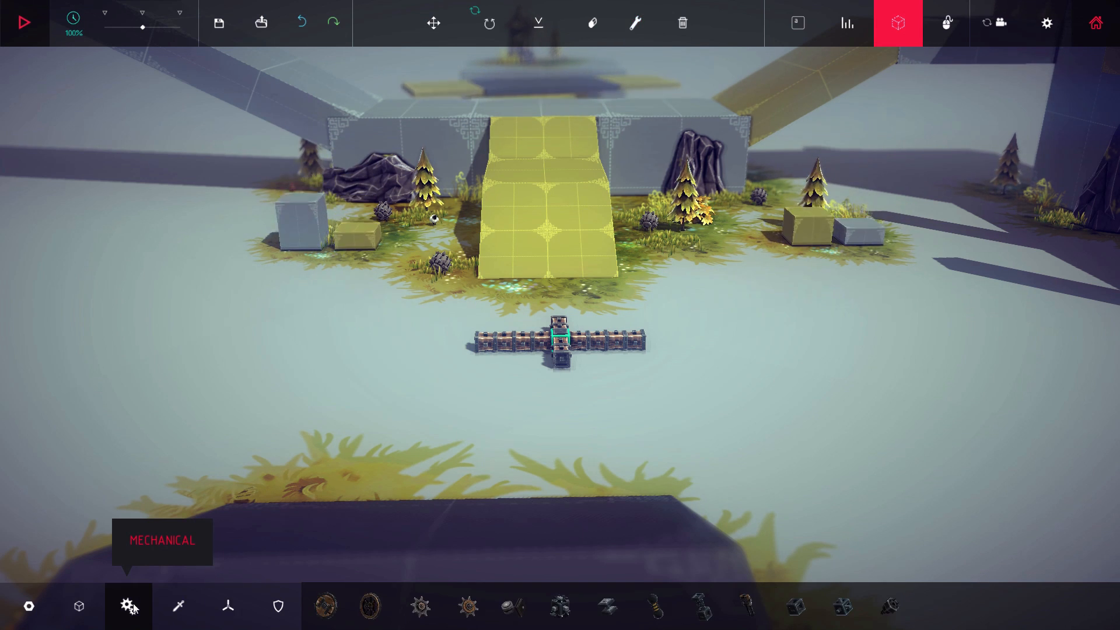
click(466, 606)
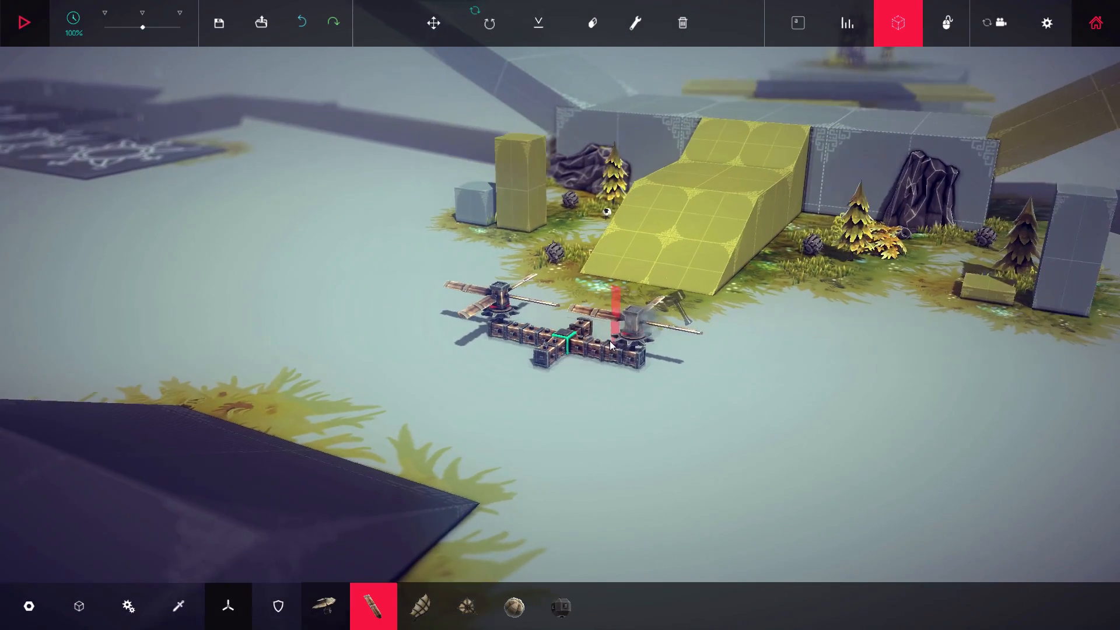
Step: Fly the cog-driven helicopter until it crashes, then go back to the builder
click(23, 21)
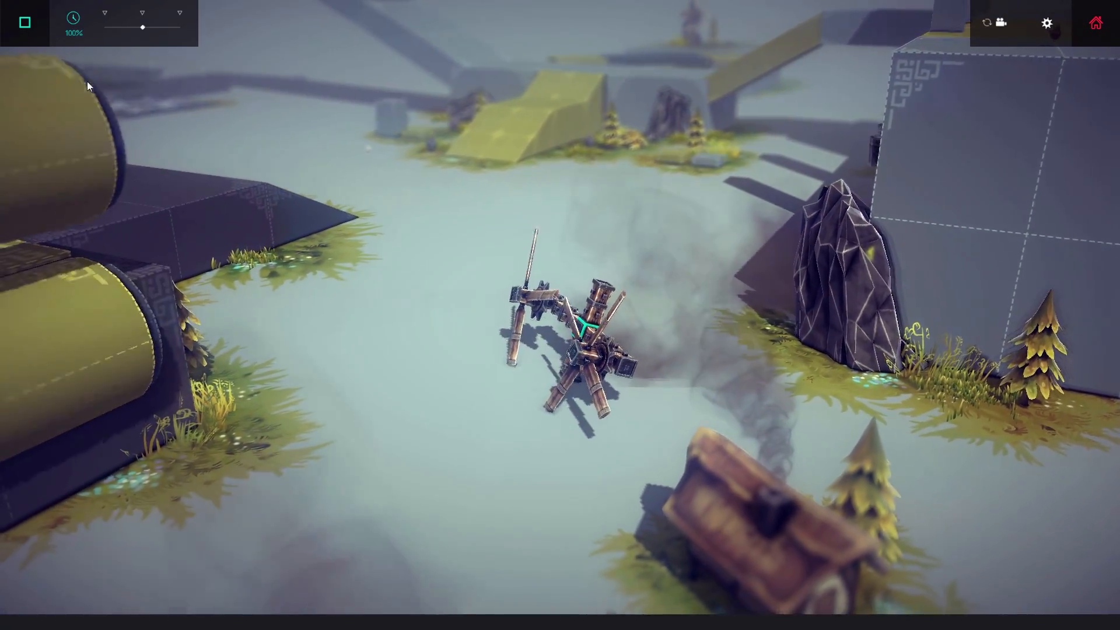
click(24, 22)
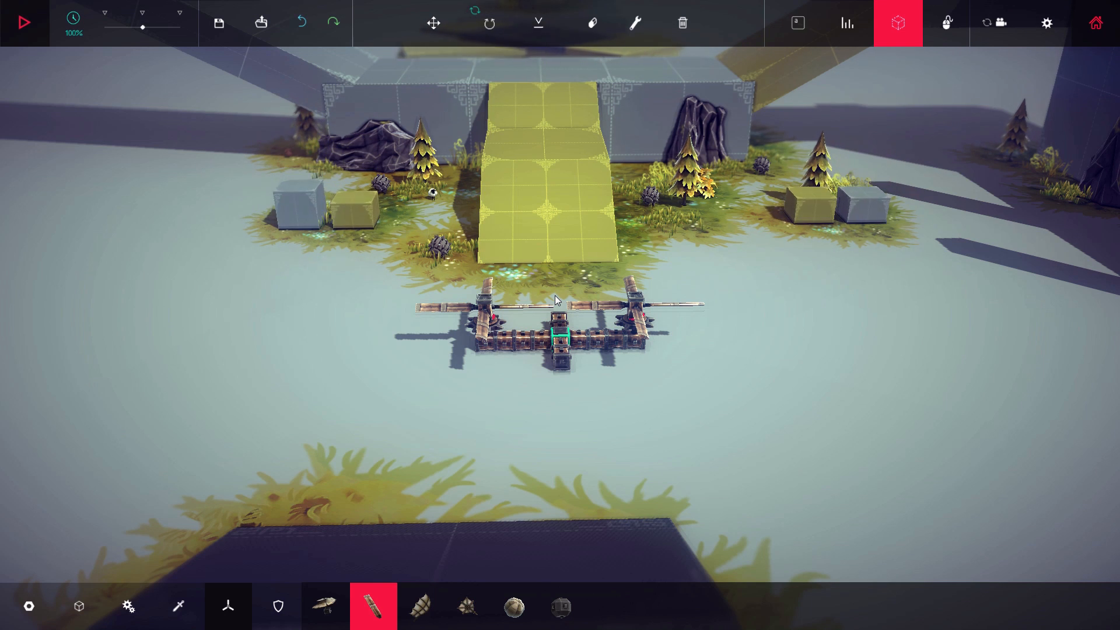
mouse_move(478, 339)
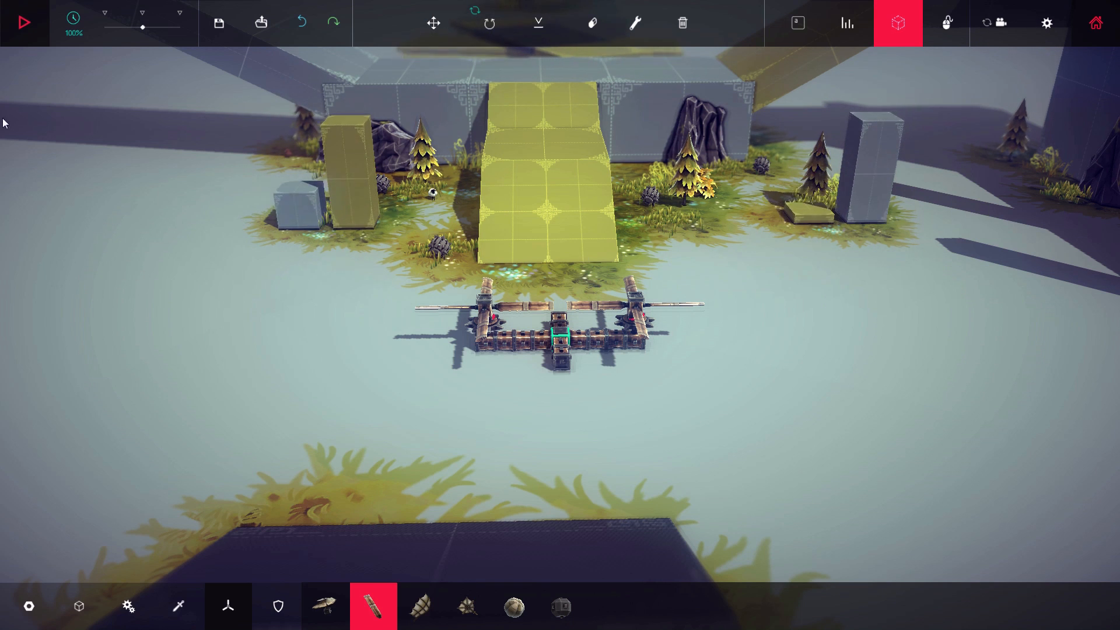
Step: Start a flight test of the double-propeller helicopter
click(23, 22)
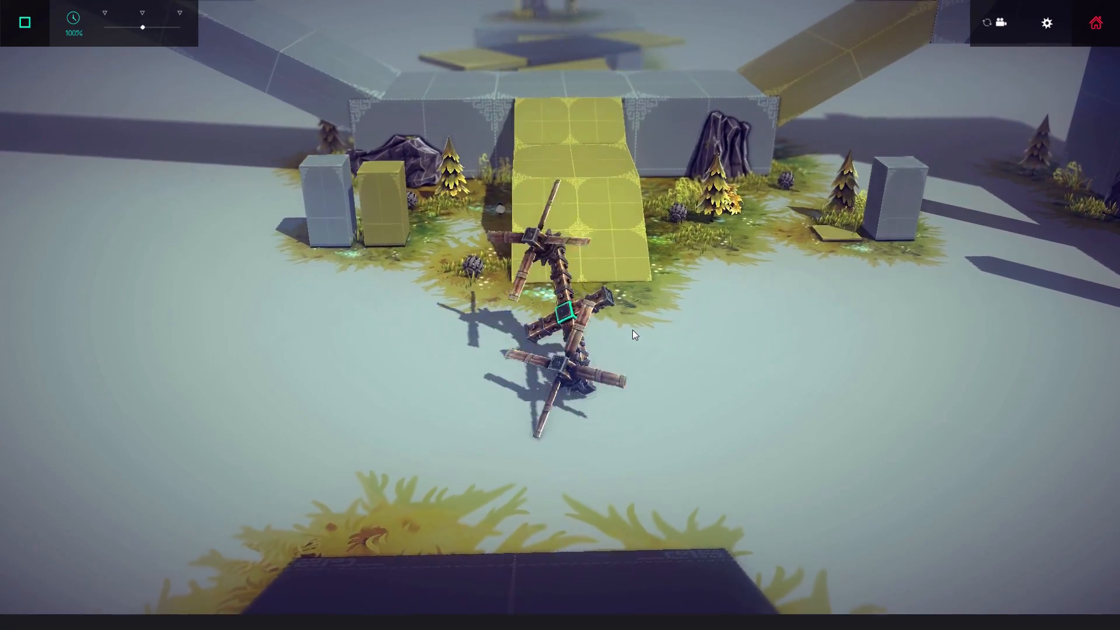
Step: Stop the flight and enter the Key Mapper + Parameter Tuning mode
click(23, 22)
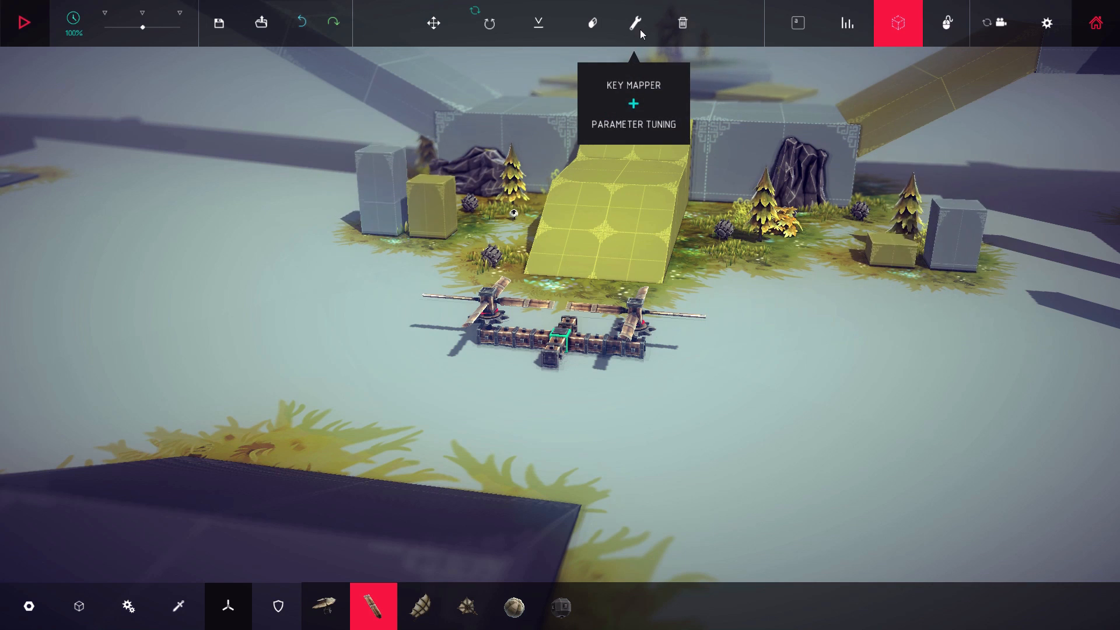
click(633, 24)
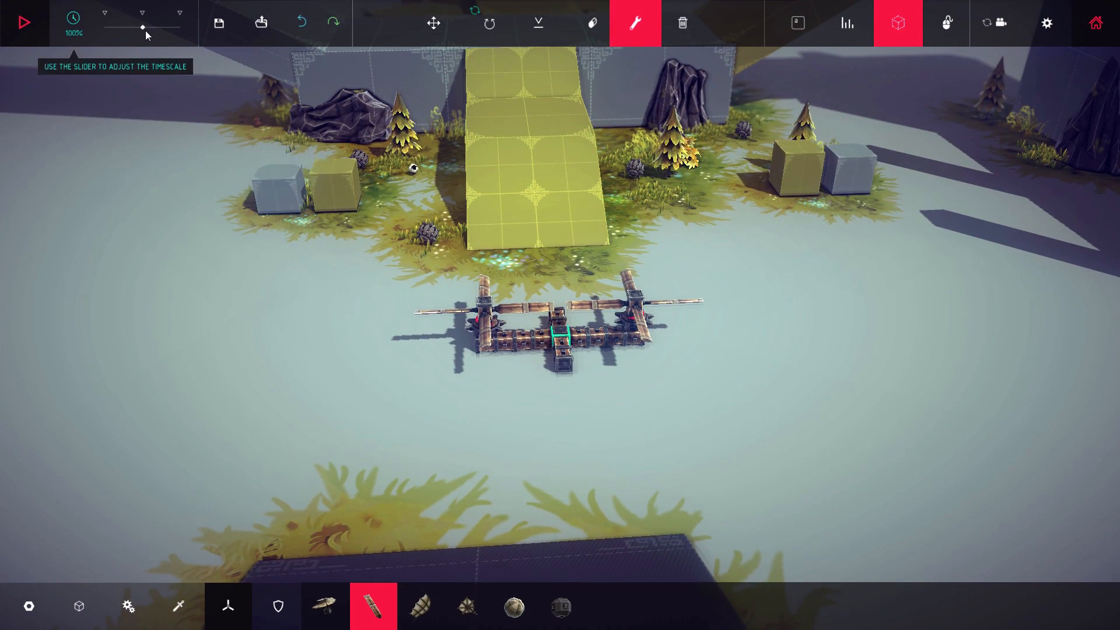
Step: Fly the helicopter in slow motion, raise the timescale to 101%, then end the test
click(24, 22)
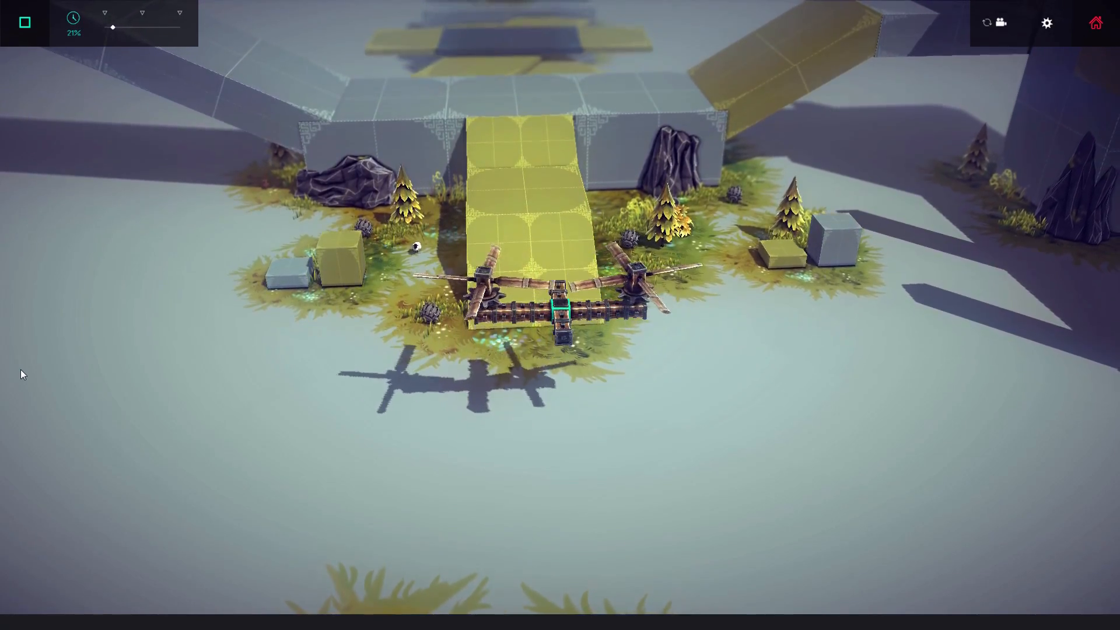
mouse_move(111, 28)
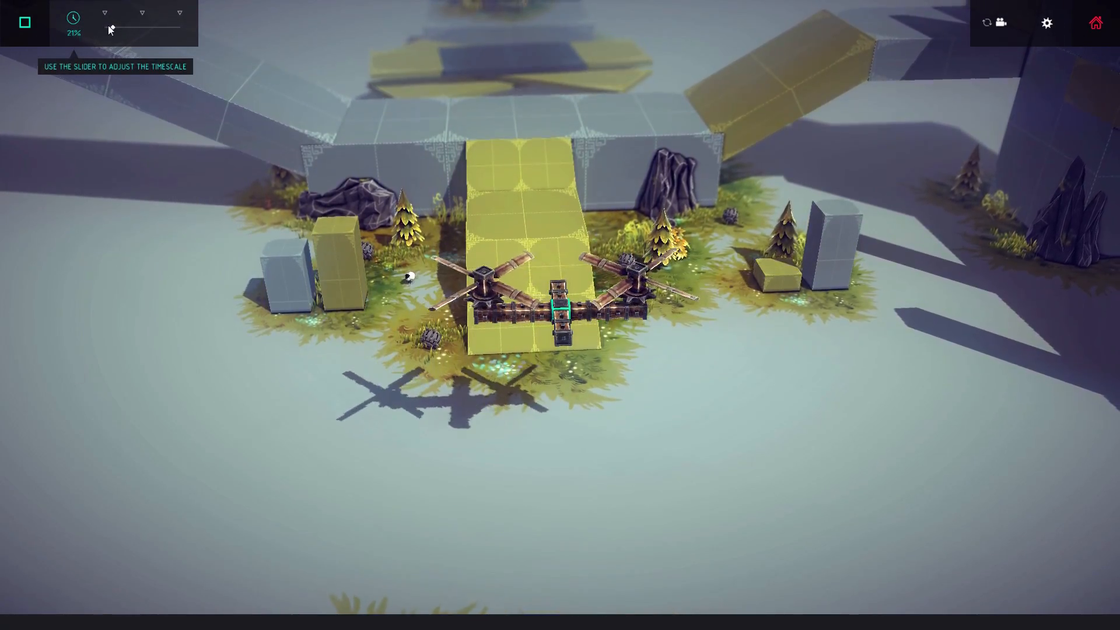
drag(110, 28, 143, 28)
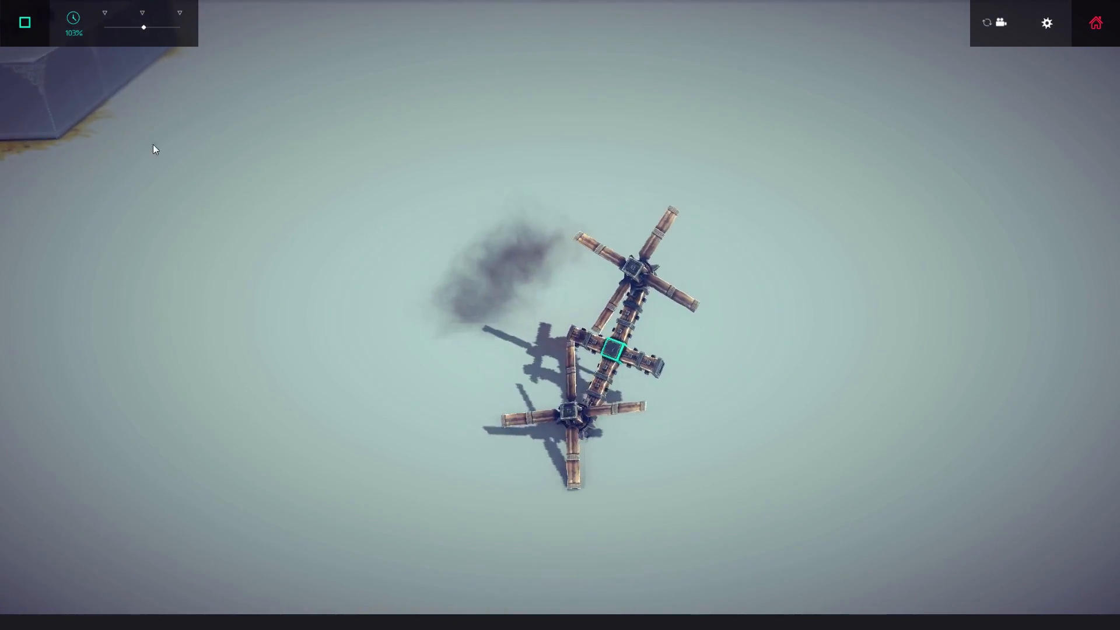
click(24, 22)
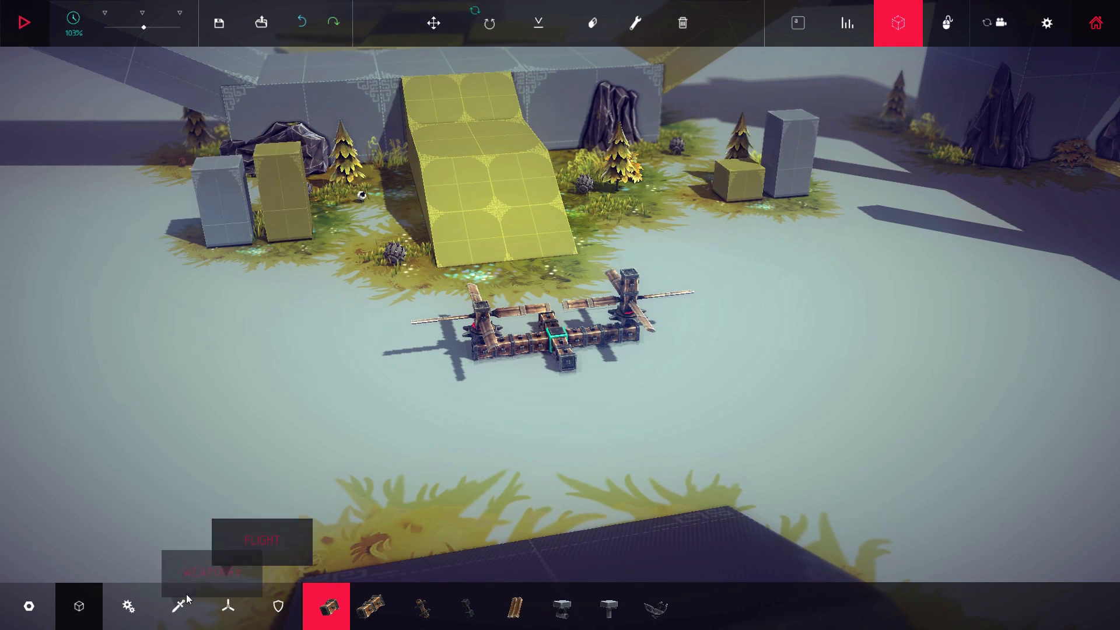
mouse_move(326, 605)
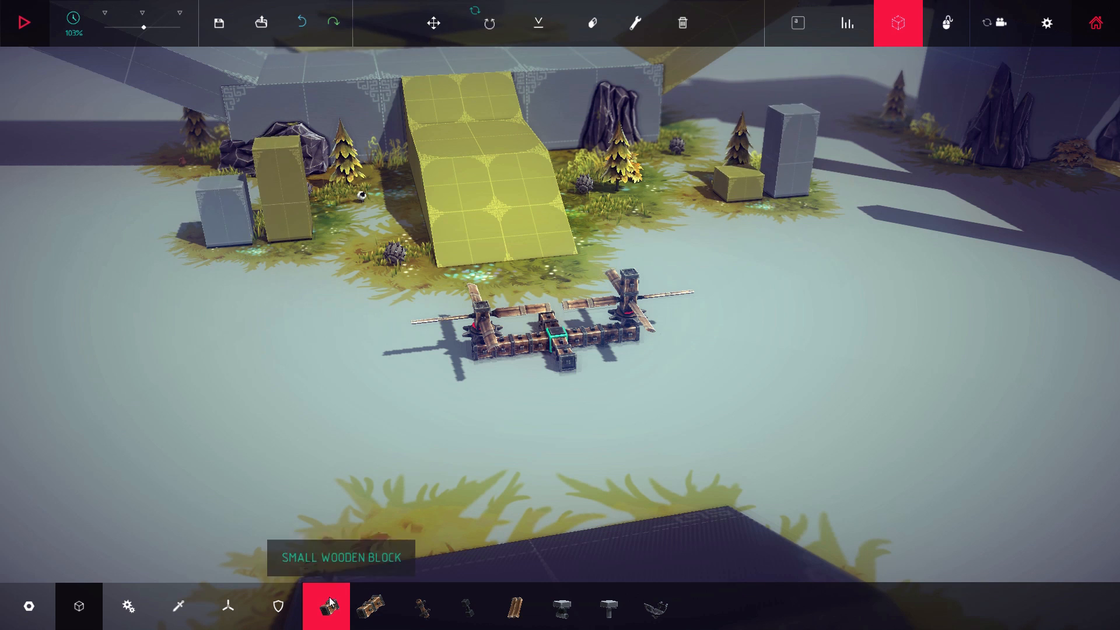
Step: Place powered cogs atop both rotor posts and tune one cog's rotation speed to x2.00
click(227, 606)
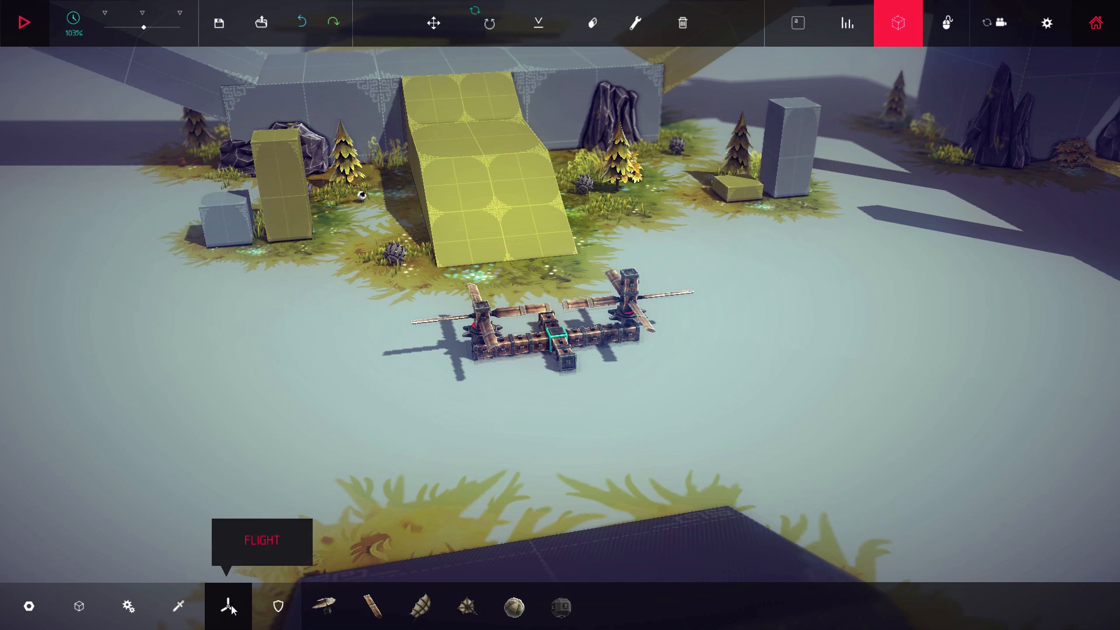
mouse_move(128, 606)
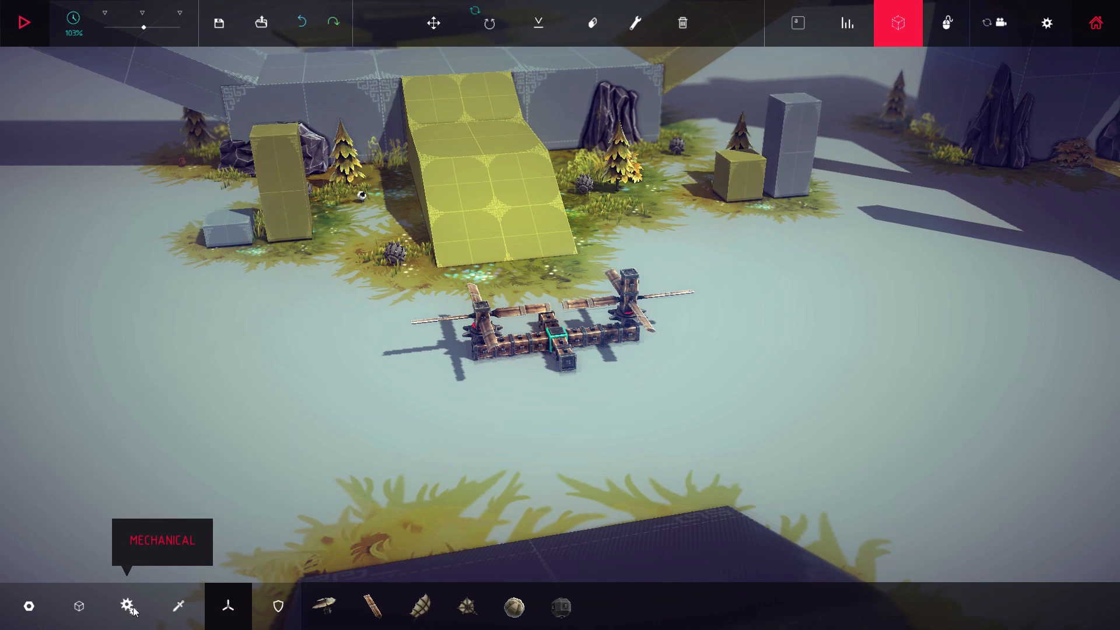
click(128, 605)
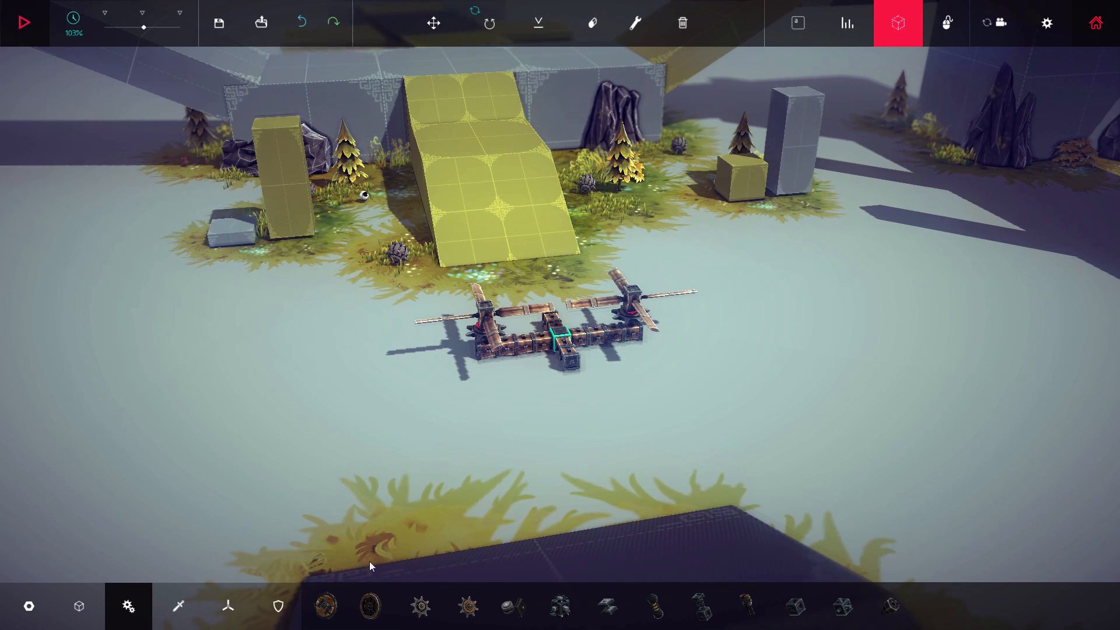
click(466, 605)
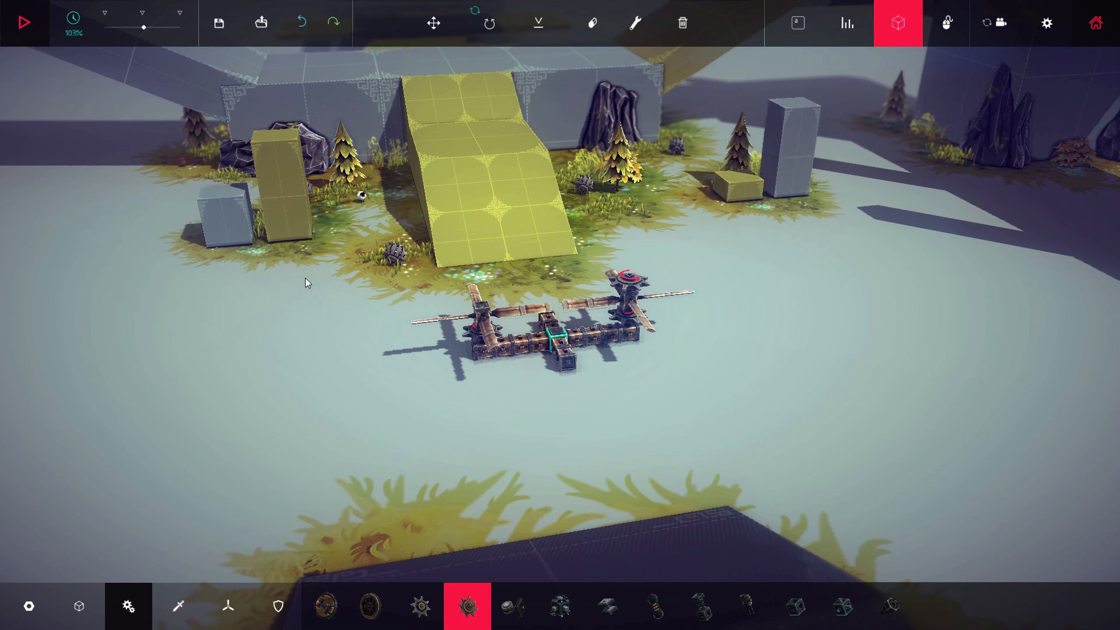
click(635, 24)
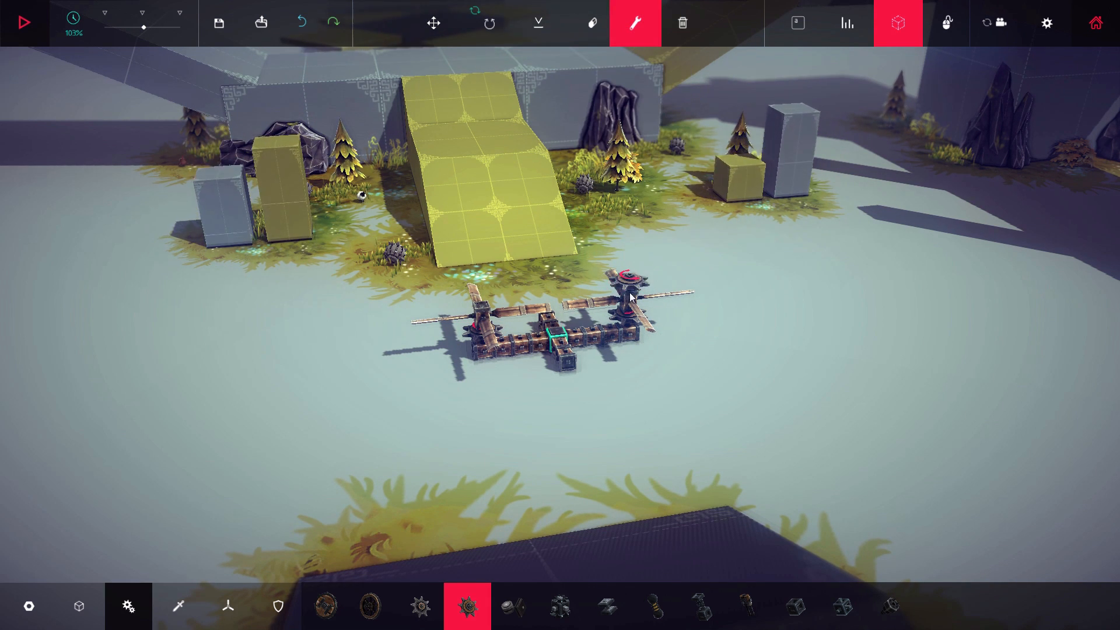
click(627, 275)
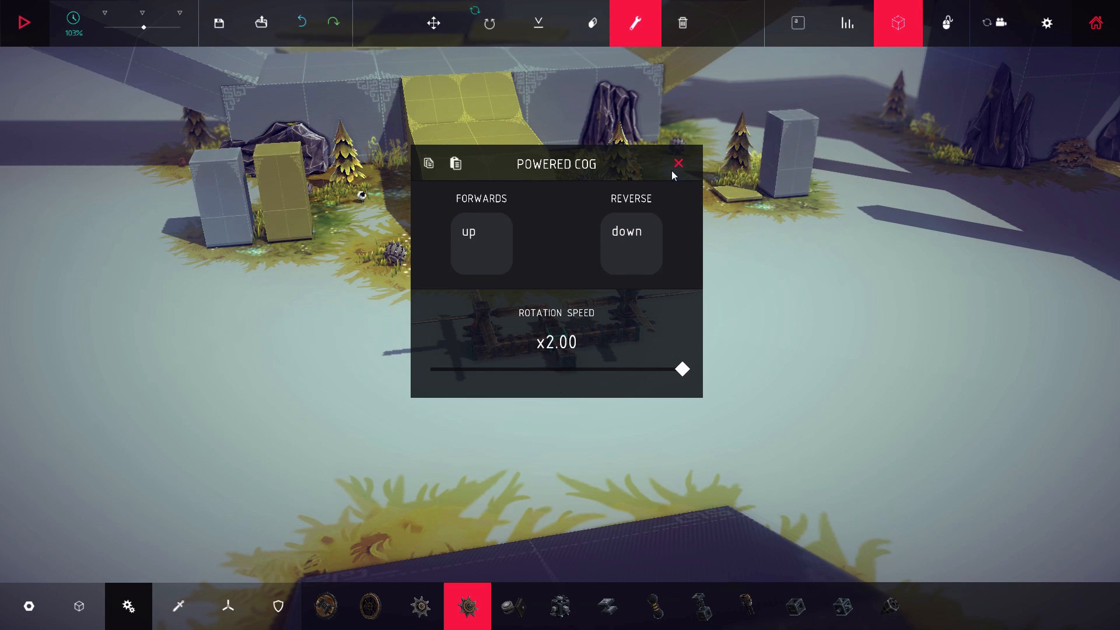
click(678, 163)
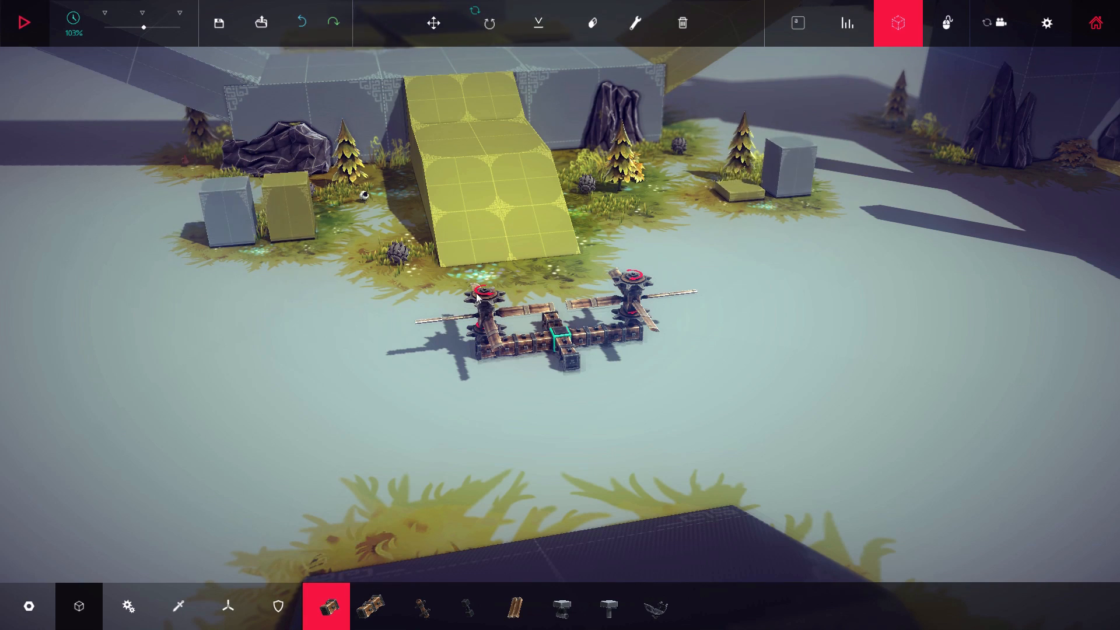
mouse_move(177, 605)
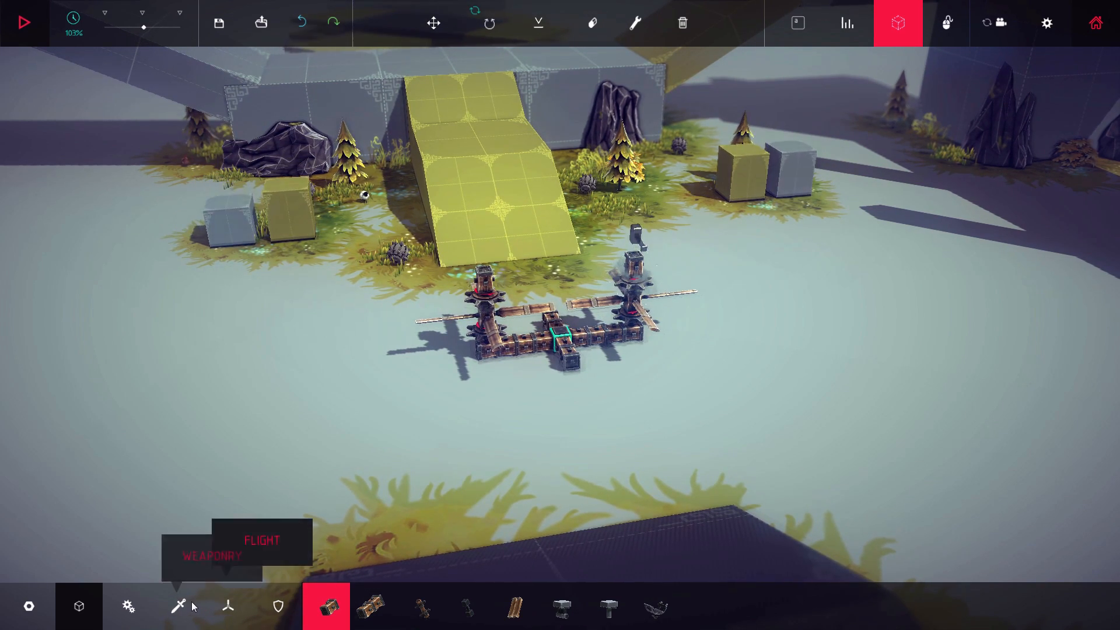
Step: Add wooden propeller blades above each powered cog as a second rotor layer
click(227, 605)
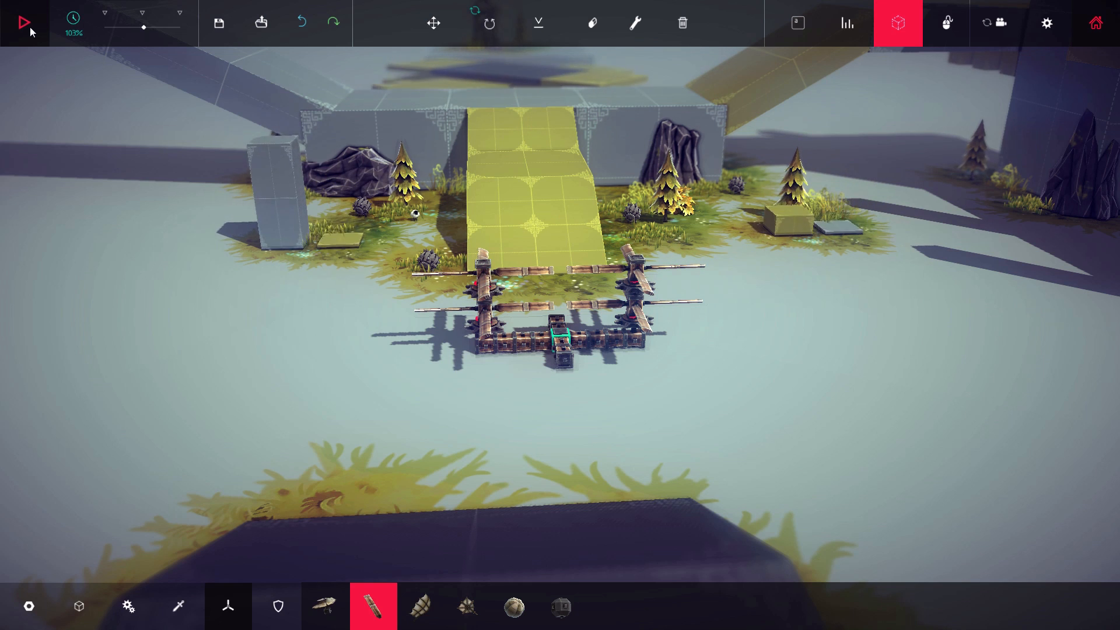
Step: Test-fly the stacked double-propeller craft until it tumbles, then stop the test
click(24, 22)
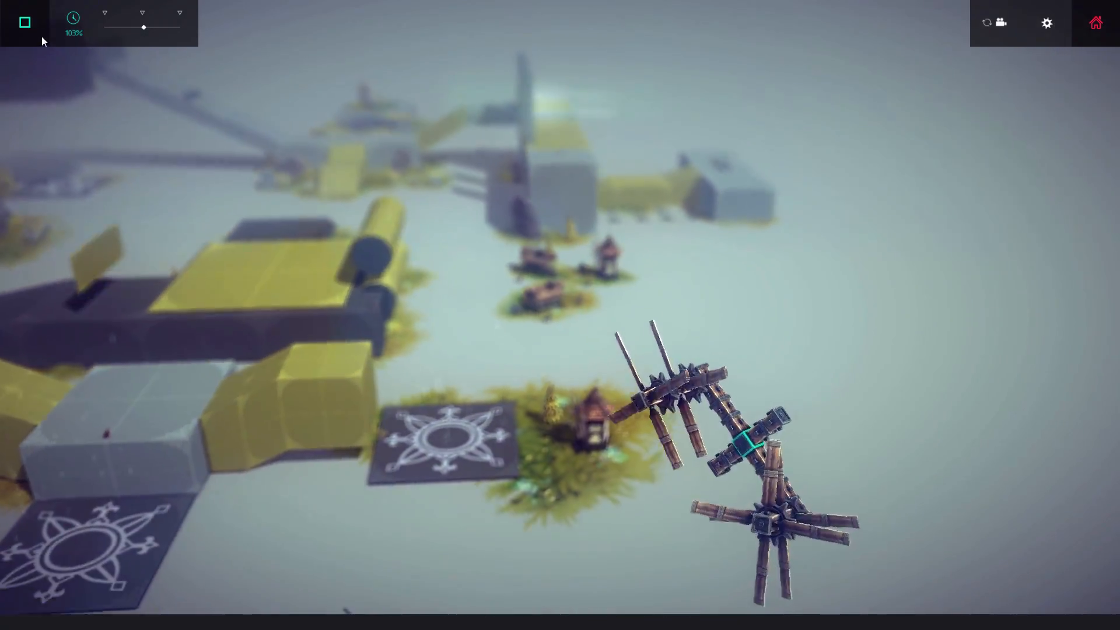
click(24, 22)
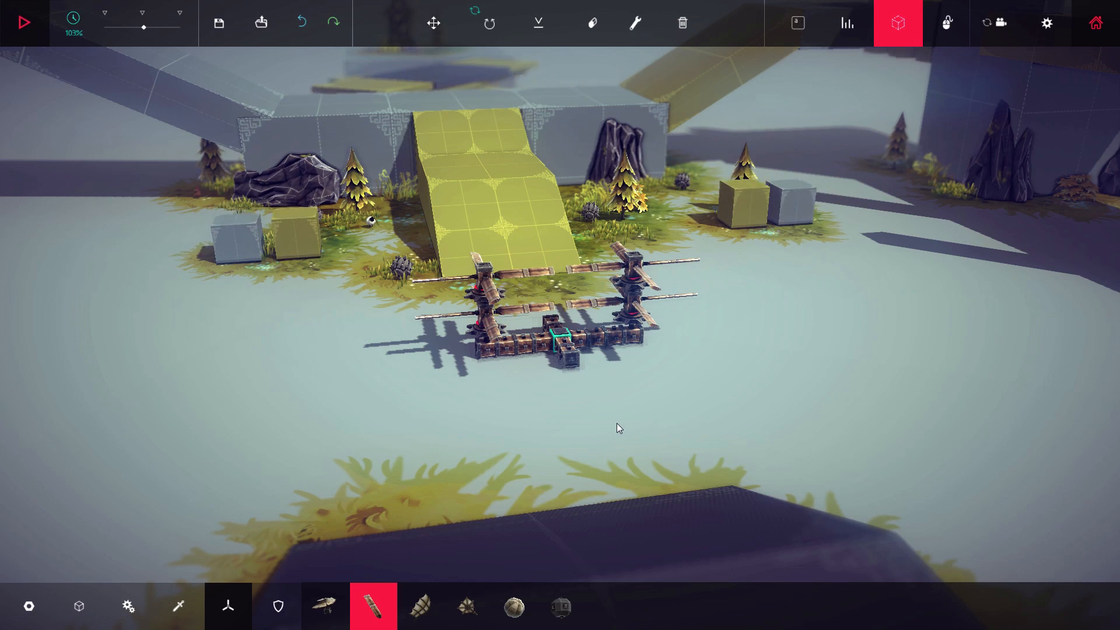
mouse_move(1029, 207)
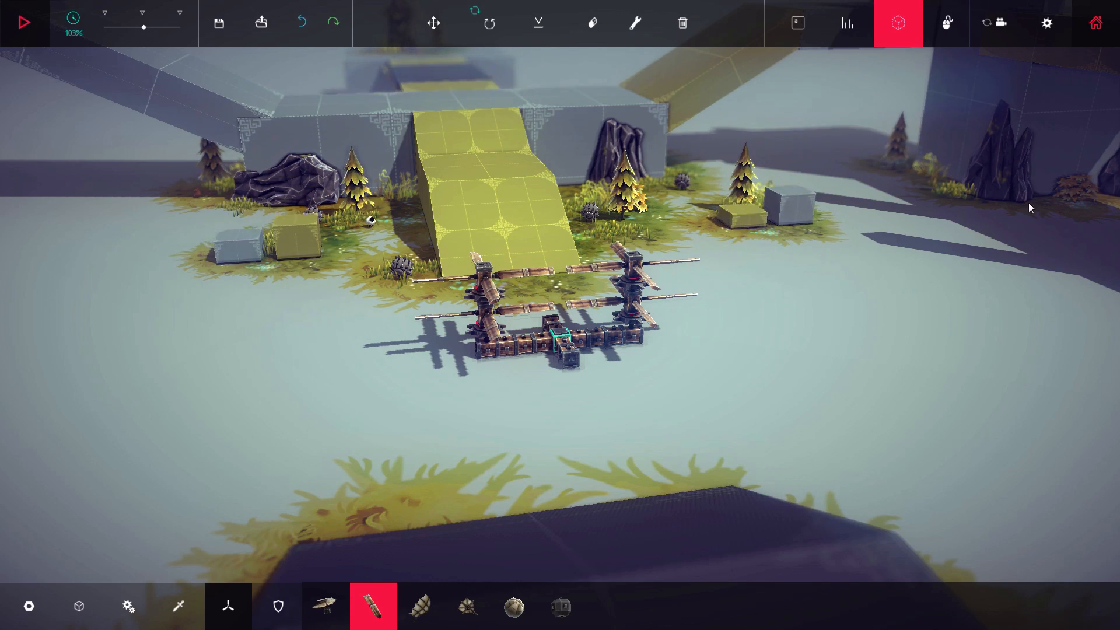